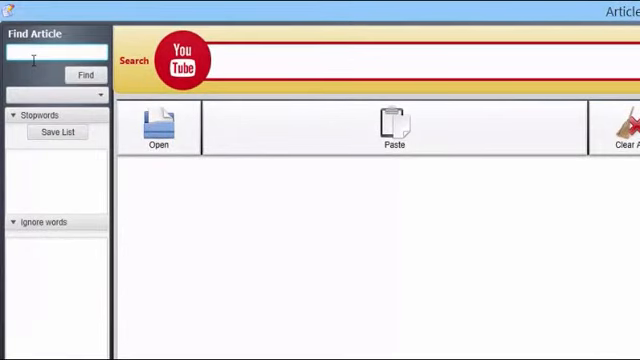
# - Search for 'Astronomy' articles and browse the results for the children's astronomy article
pyautogui.write('Astronomy')
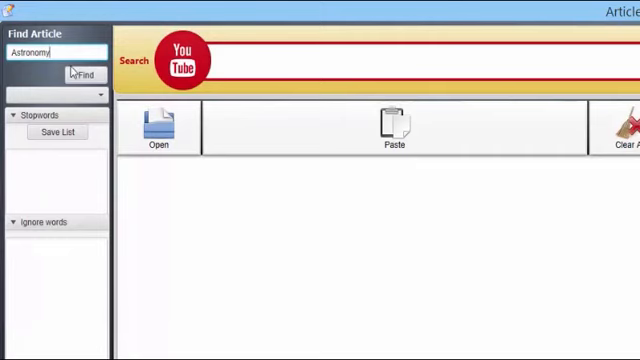
pyautogui.click(83, 74)
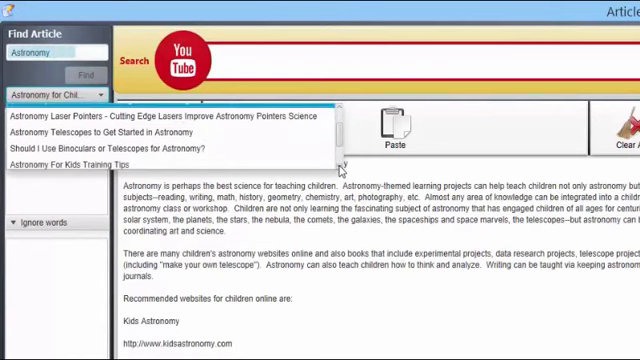
pyautogui.scroll(-3)
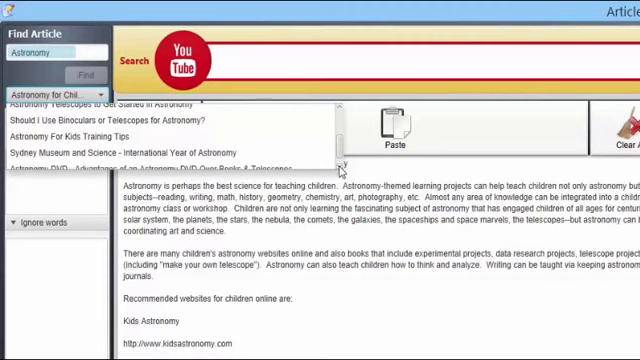
pyautogui.scroll(-3)
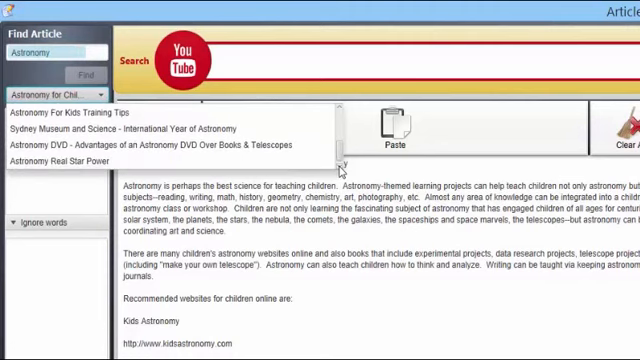
pyautogui.scroll(-3)
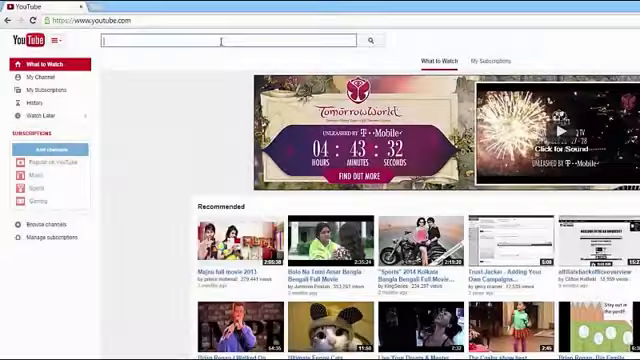
# - Search YouTube for 'Astronomy' videos
pyautogui.write('Astronom')
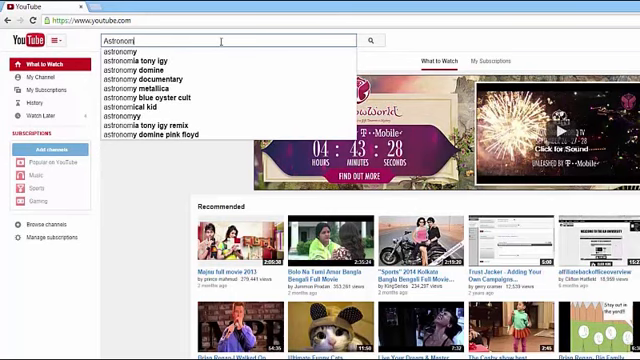
pyautogui.click(371, 40)
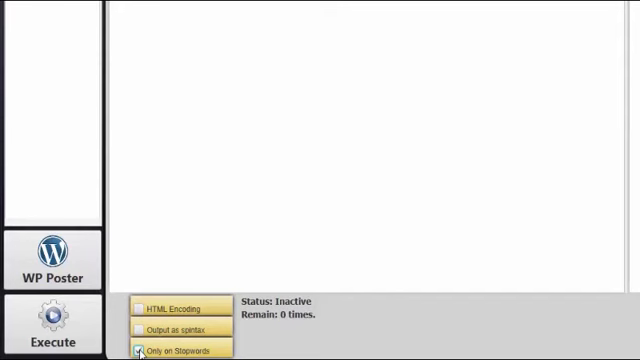
# - Clear 'Only on Stopwords' and leave 'HTML Encoding' unchecked after toggling it
pyautogui.click(139, 349)
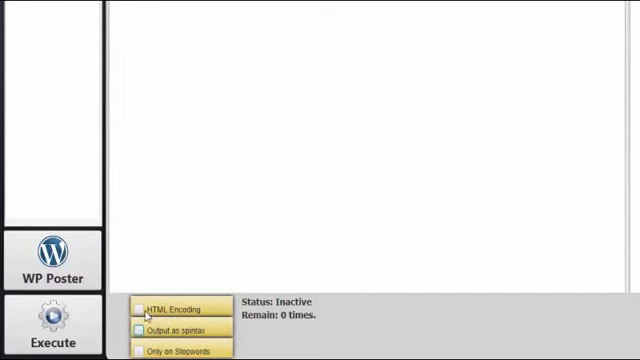
pyautogui.click(139, 308)
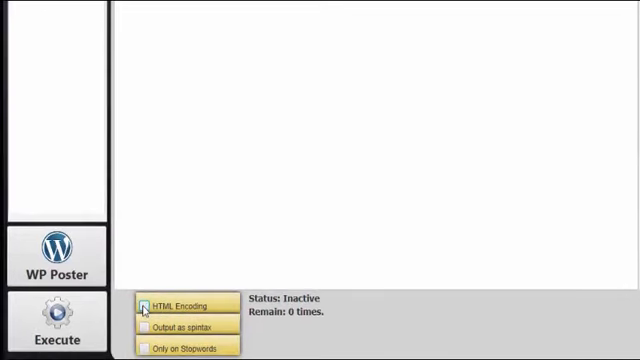
pyautogui.click(147, 329)
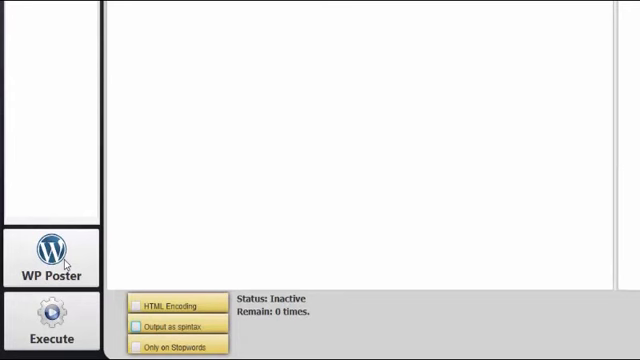
# - Add the WordPress test blog with its URL and admin name and password
pyautogui.click(52, 255)
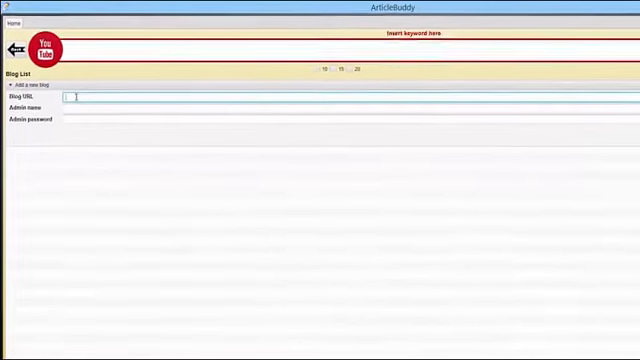
pyautogui.write('http://test.techbul.com')
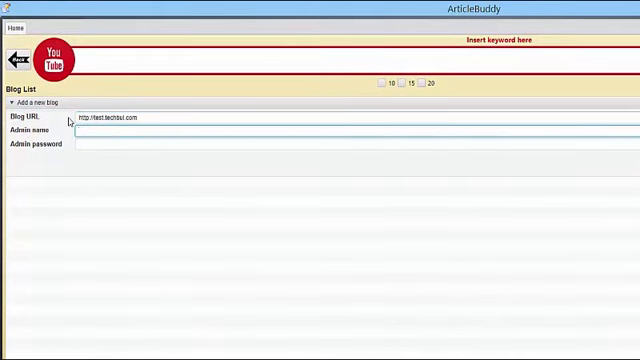
pyautogui.write('te')
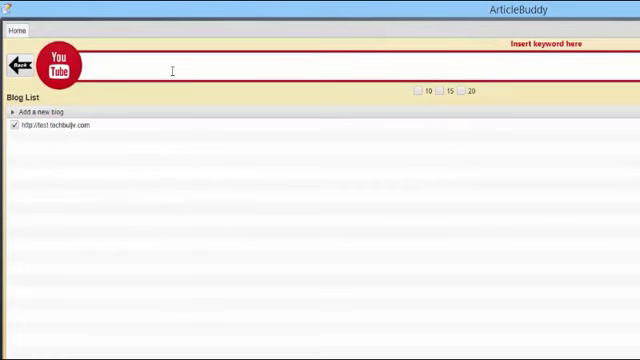
# - Enter 'Astronomy' as the video keyword and tick the 10 and 15 video counts
pyautogui.write('Astrono')
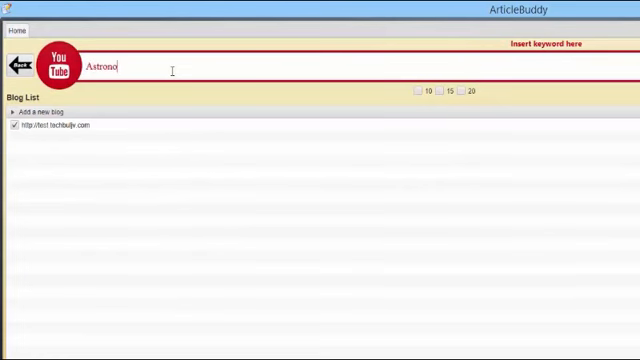
pyautogui.write('my')
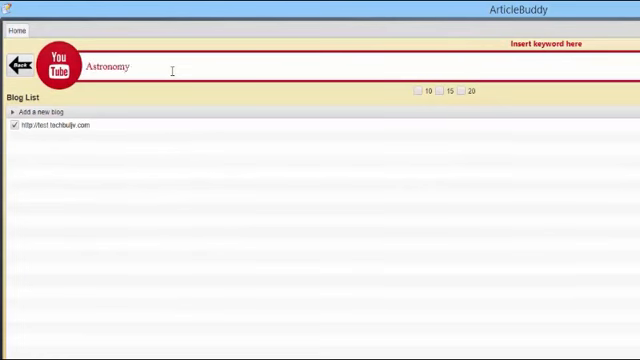
pyautogui.click(417, 91)
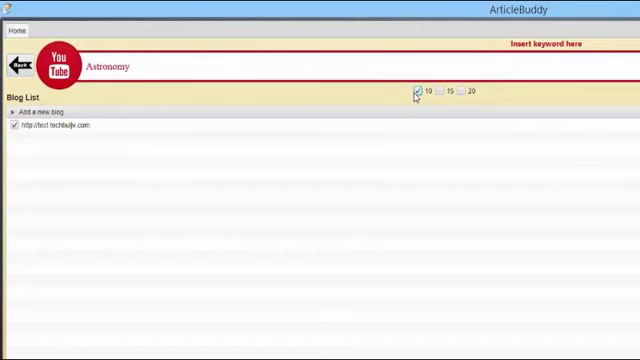
pyautogui.click(437, 90)
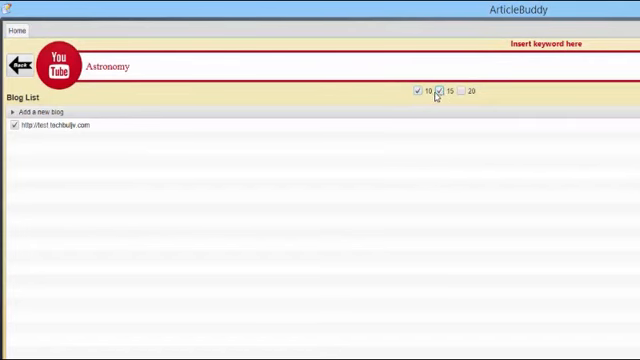
pyautogui.click(455, 91)
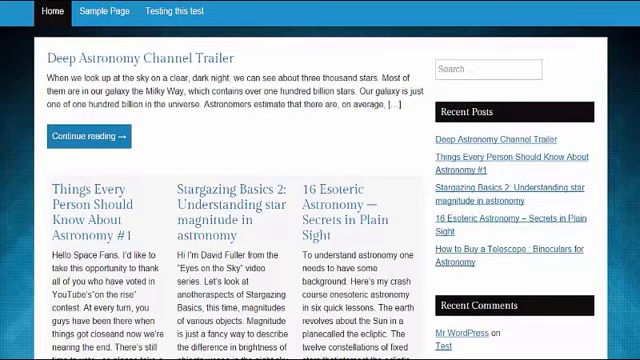
# - Scroll down the test blog past the binoculars article to the spectroscopy video post
pyautogui.scroll(-3)
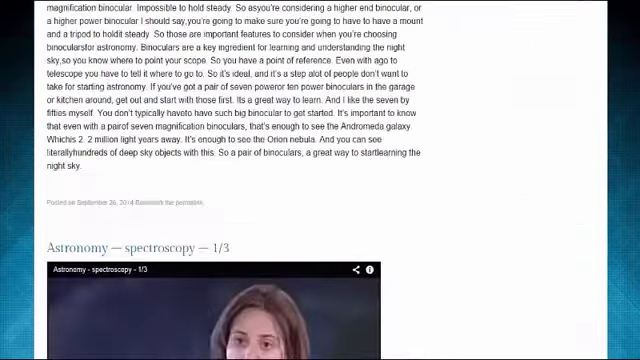
pyautogui.scroll(-3)
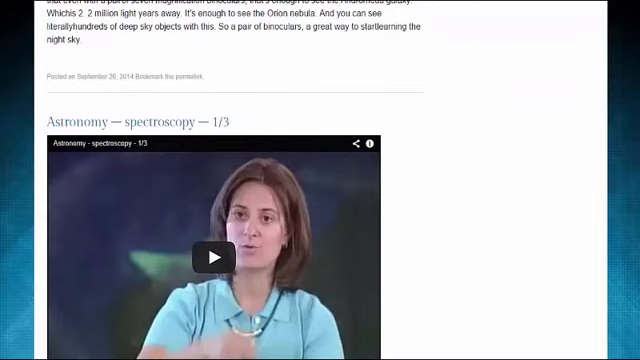